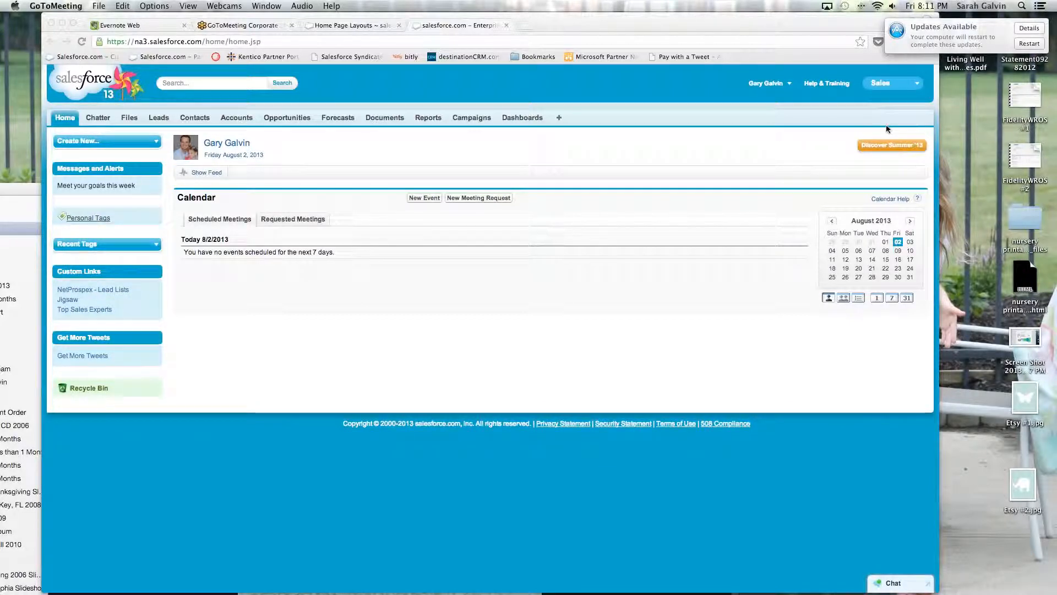
mouse_move(823, 108)
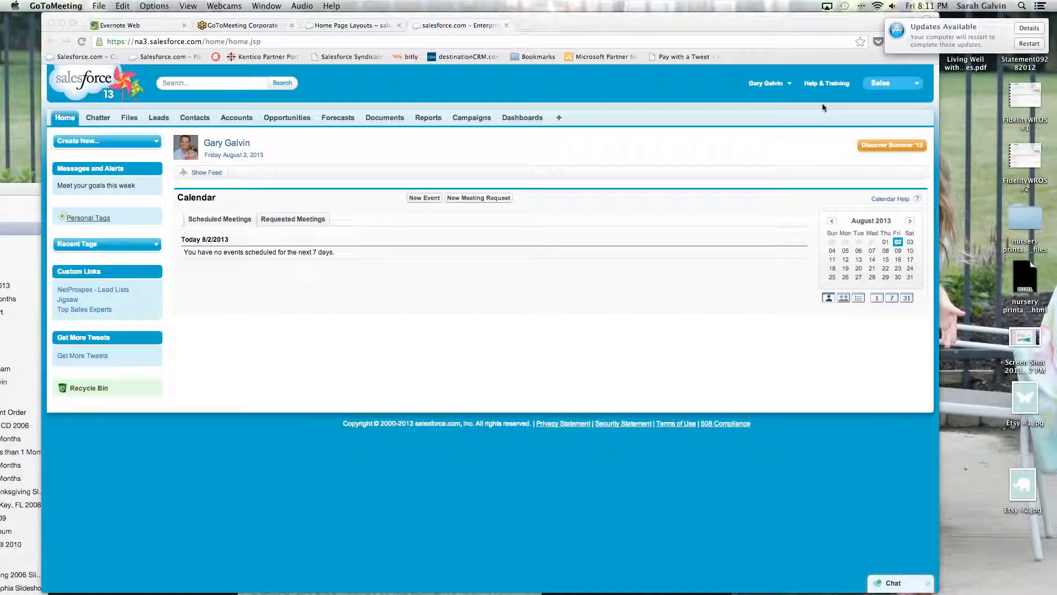
mouse_move(255, 271)
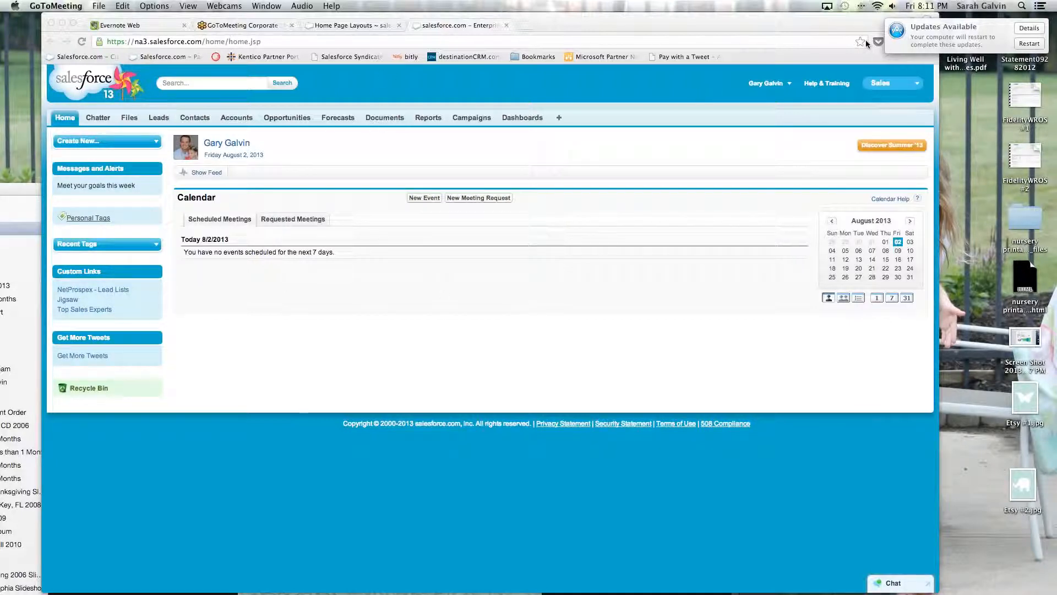
mouse_move(280, 197)
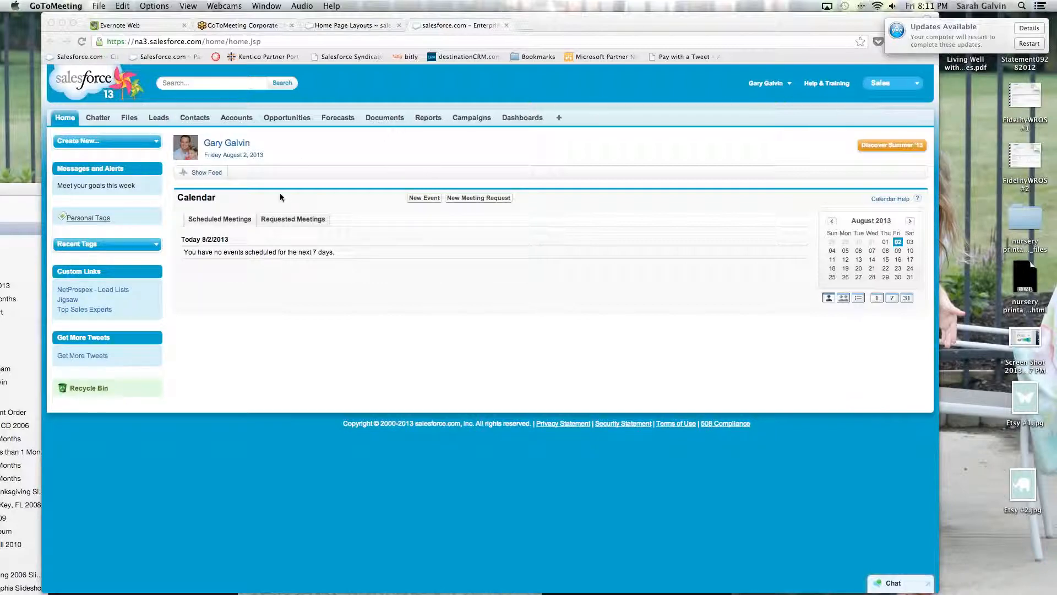
mouse_move(532, 297)
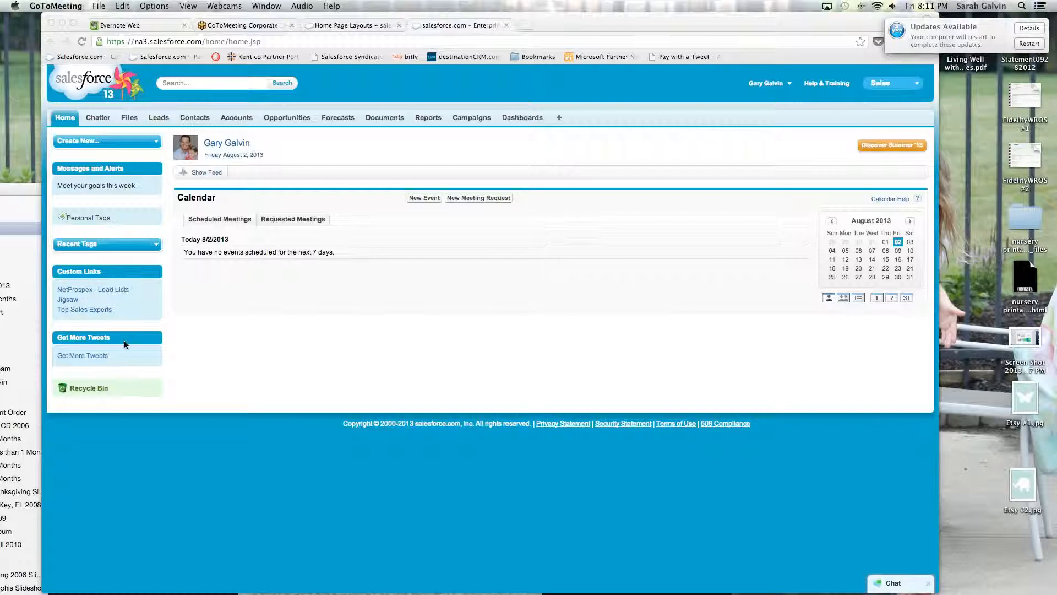
mouse_move(126, 256)
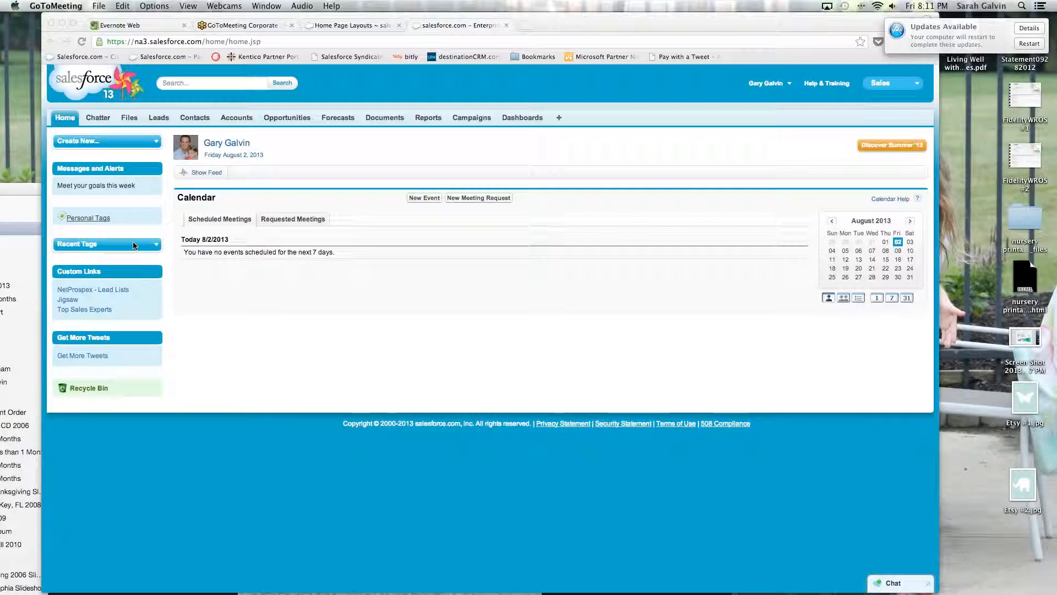
mouse_move(354, 215)
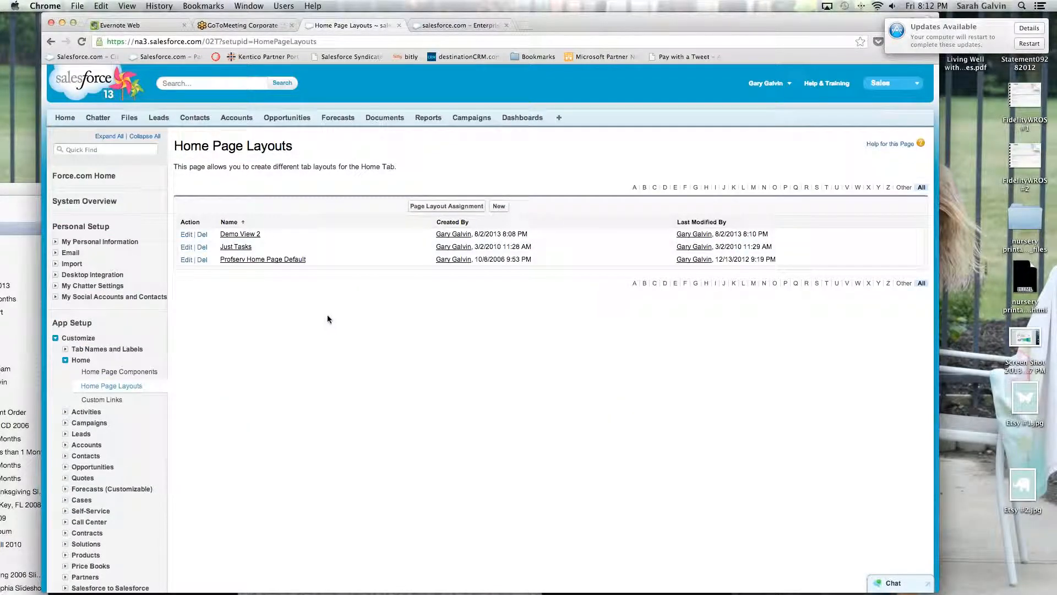
Open the Demo View 2 layout from Home Page Layouts under Home customization.
click(65, 359)
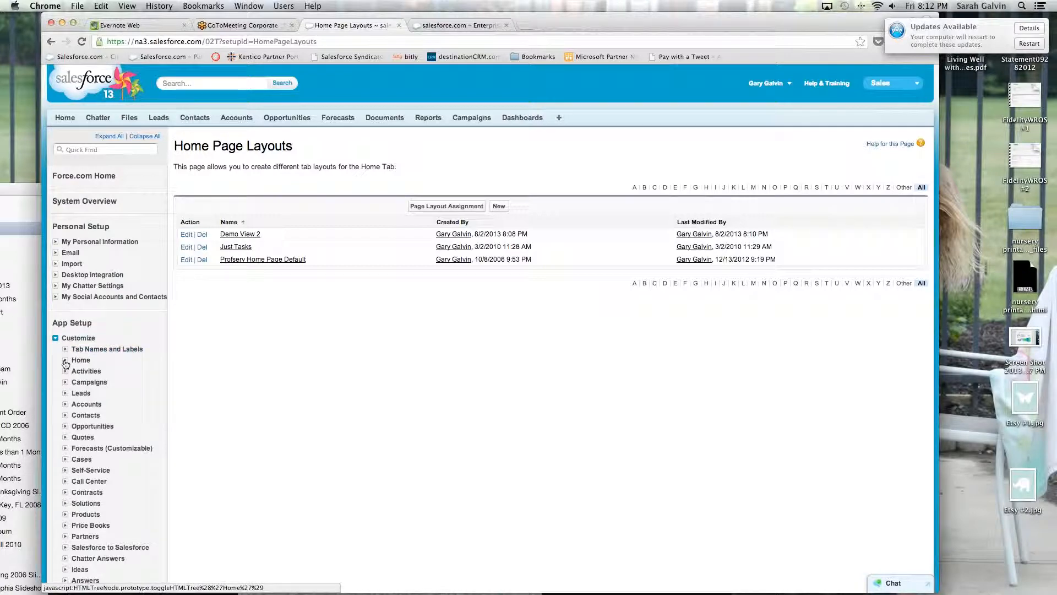
click(65, 360)
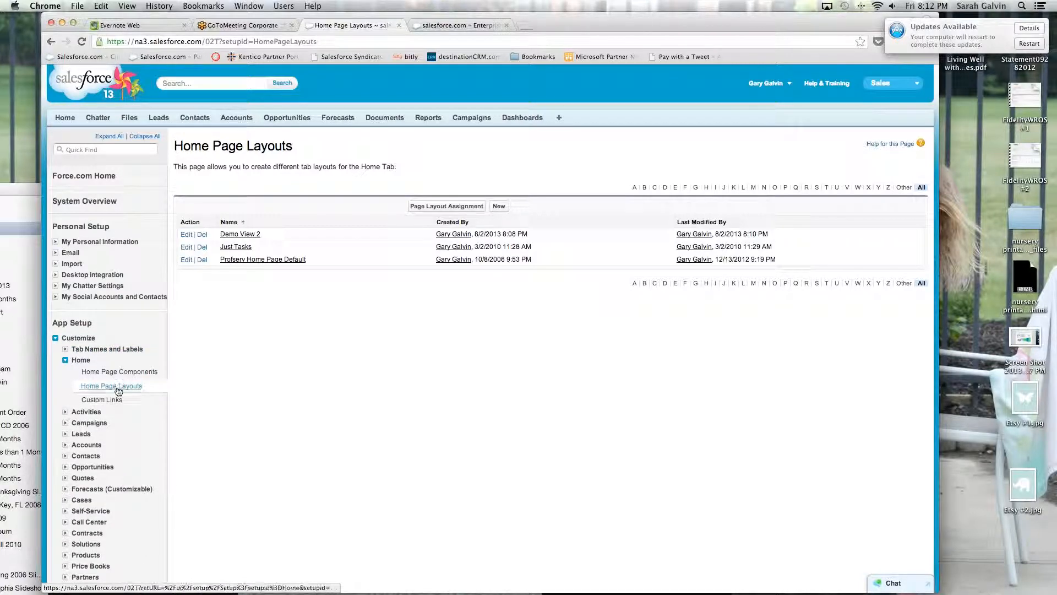
click(111, 386)
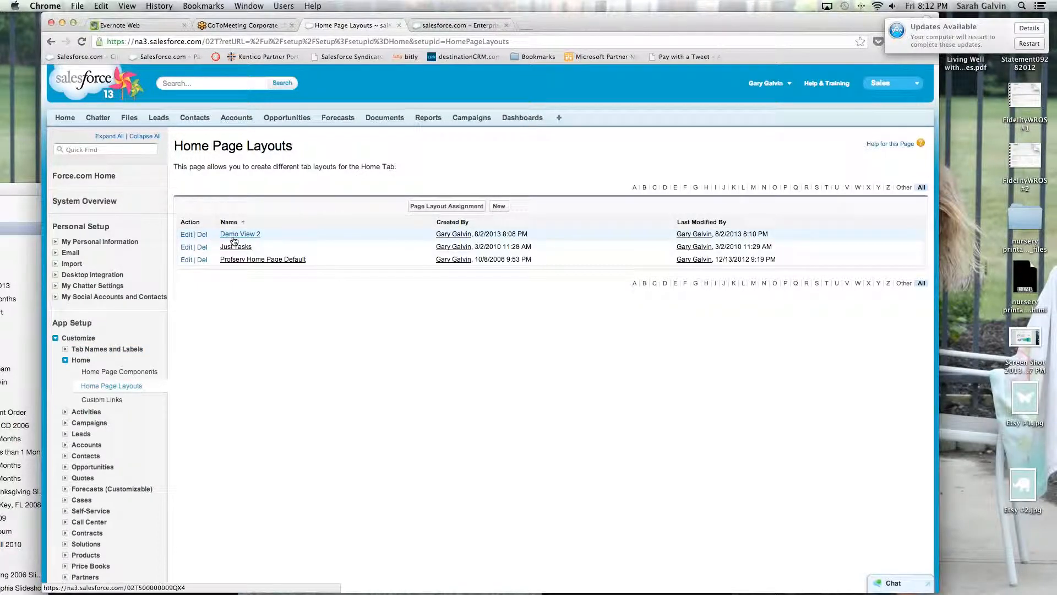
click(239, 233)
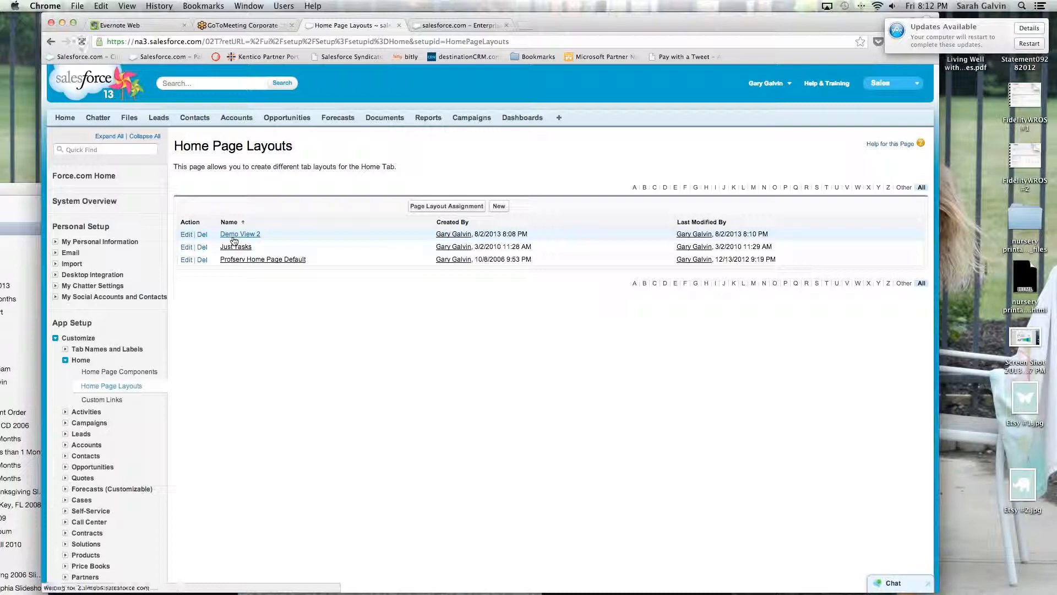
click(240, 234)
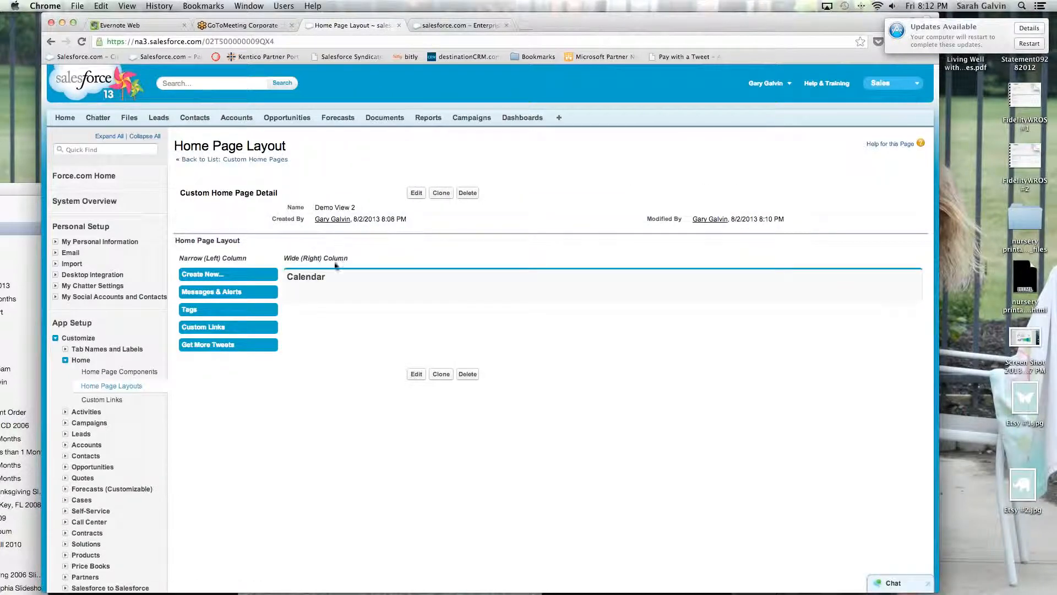
mouse_move(593, 291)
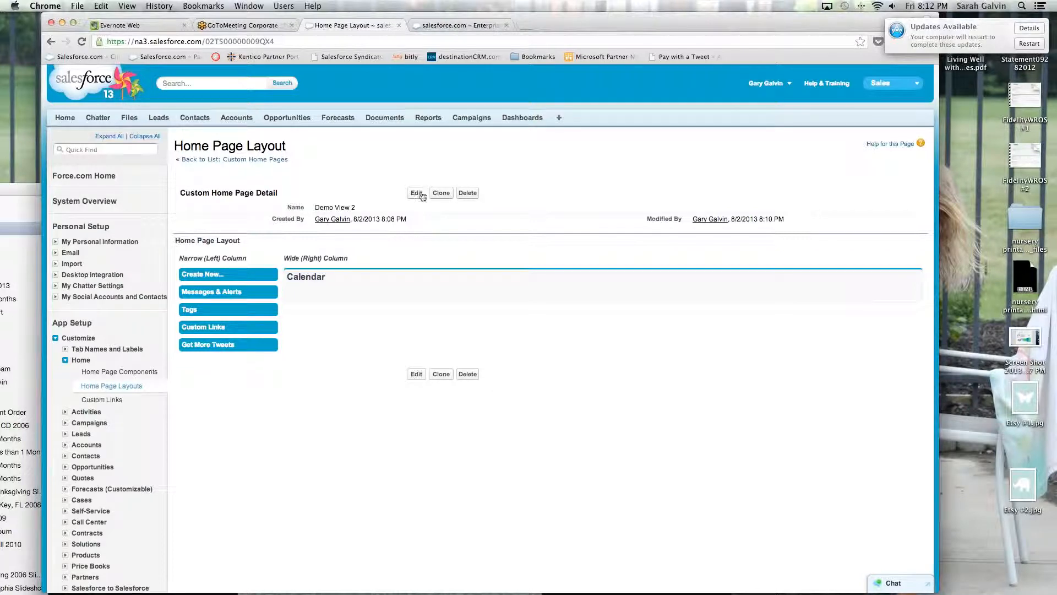
Edit the Demo View 2 custom home page layout.
click(417, 193)
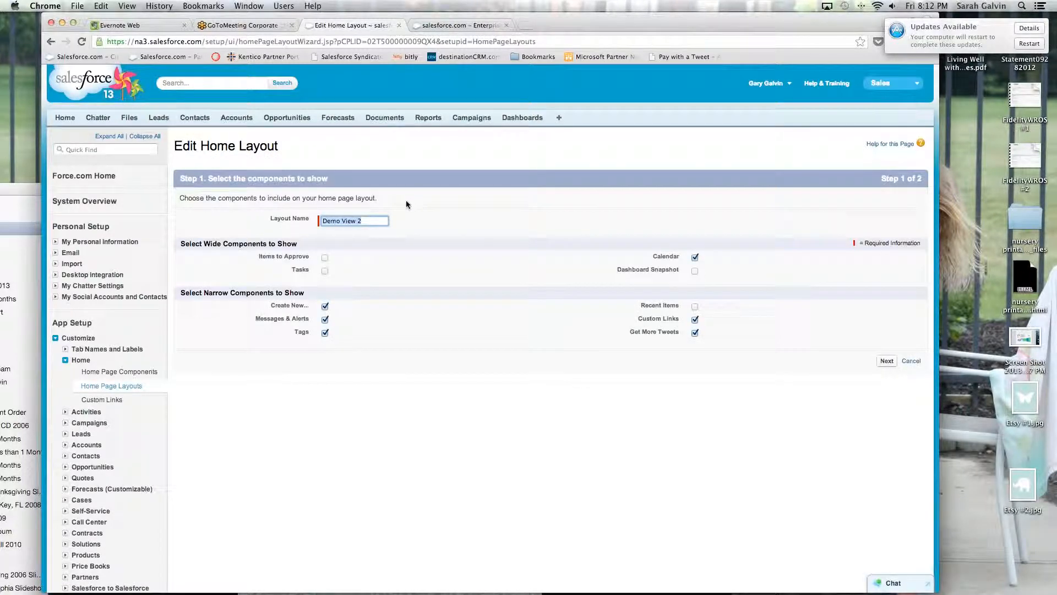
mouse_move(325, 262)
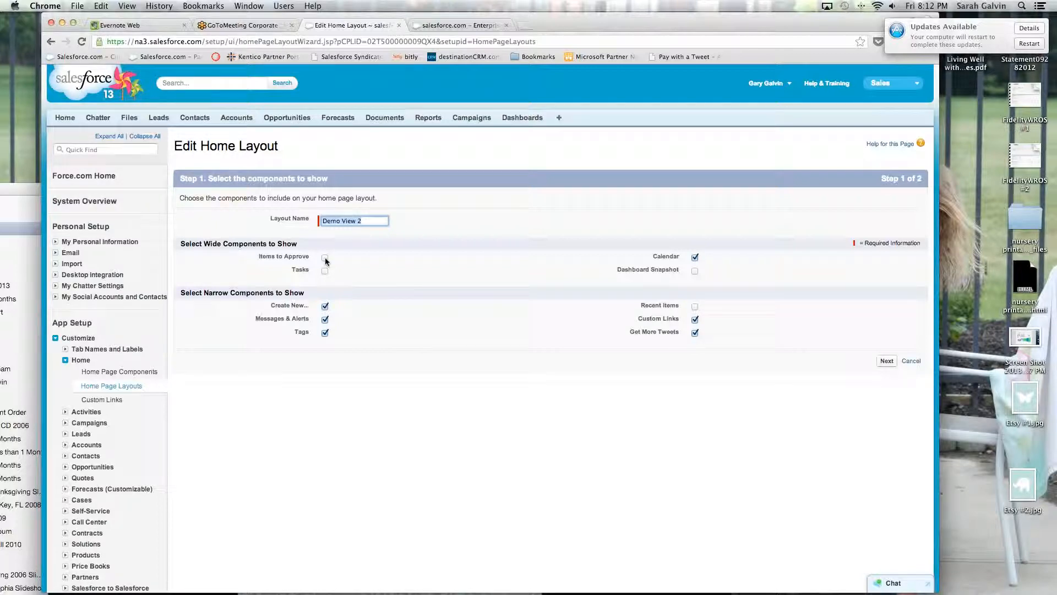
Add Items to Approve as a wide component and continue to component ordering.
click(325, 256)
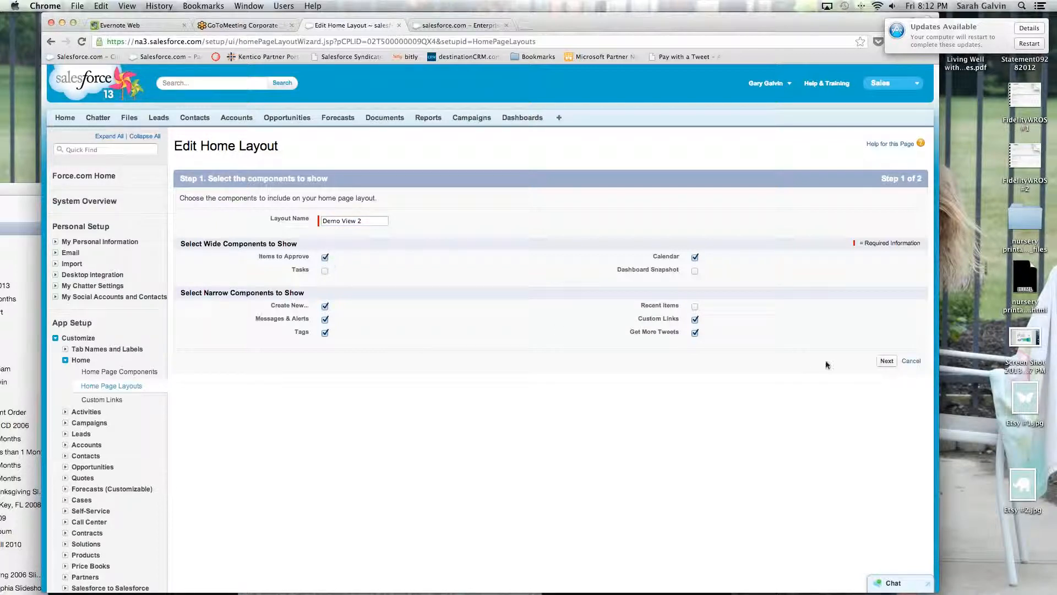
click(886, 361)
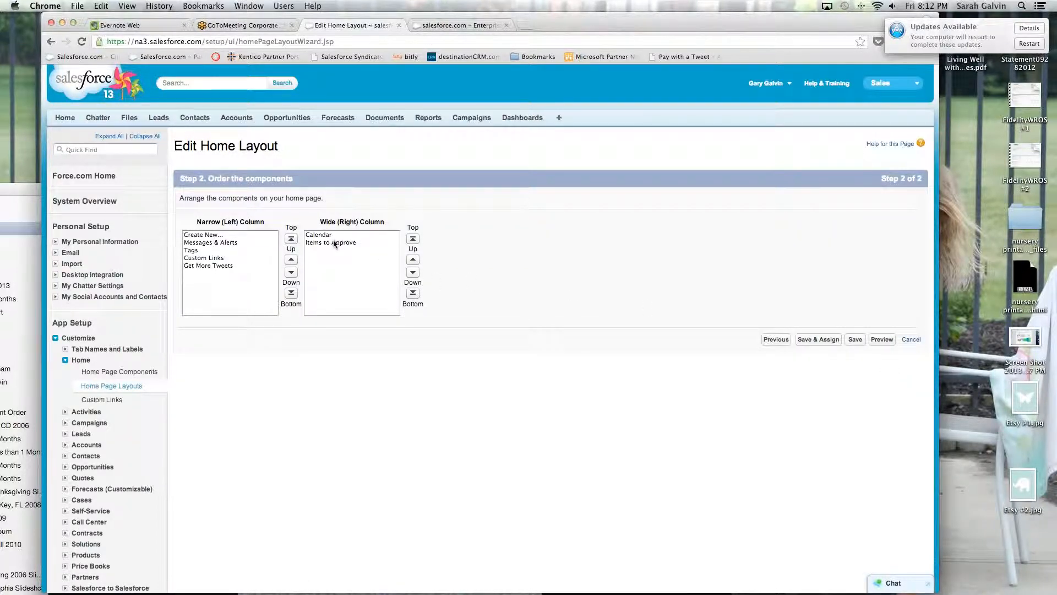
mouse_move(336, 244)
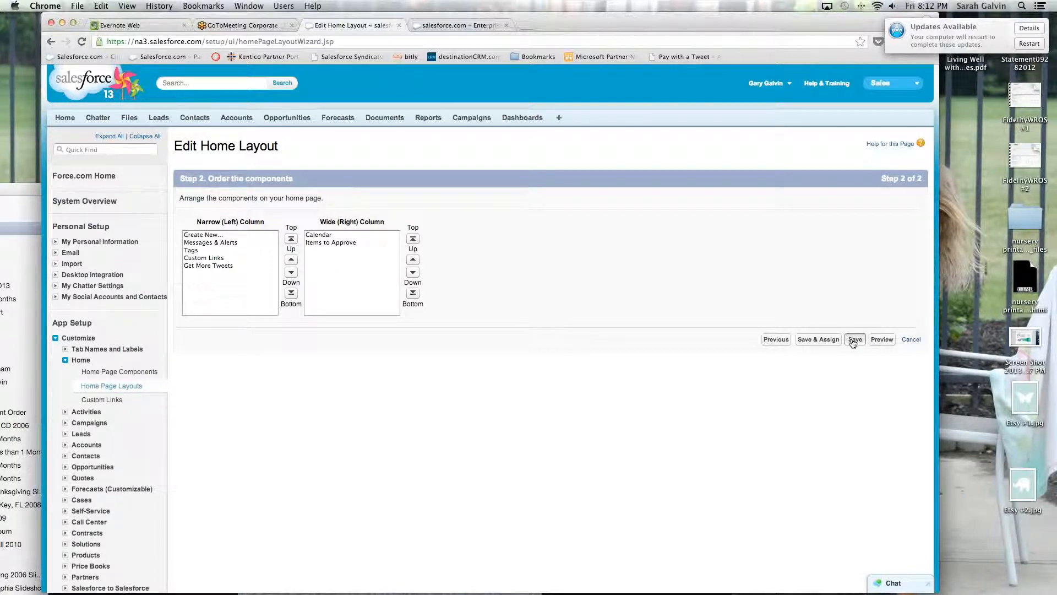
Save the layout with Items to Approve below Calendar.
click(855, 339)
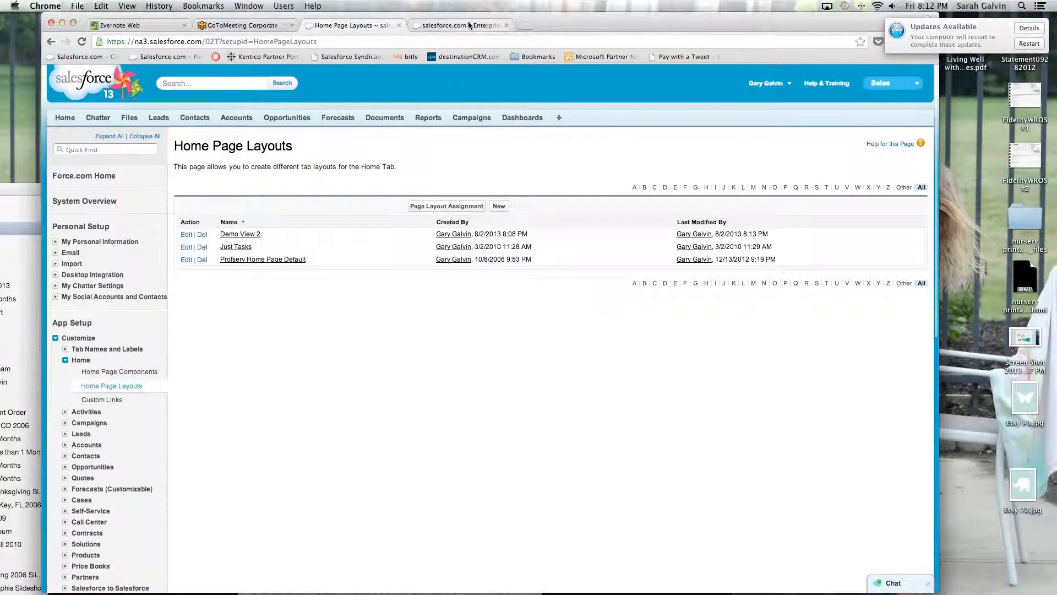
Reload the Salesforce Home tab to show Items to Approve beneath the Calendar.
click(52, 41)
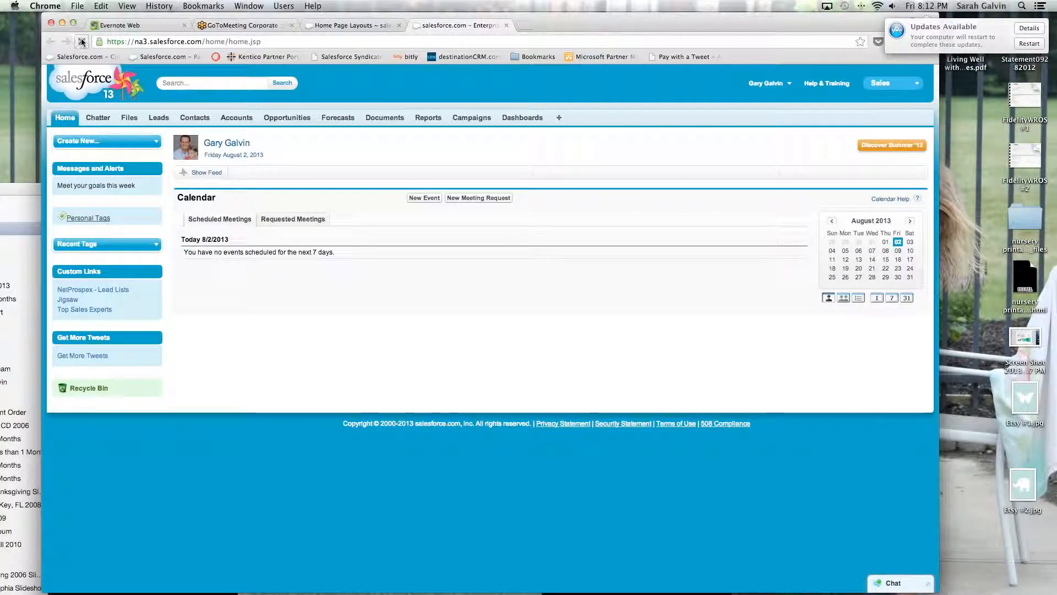
click(81, 42)
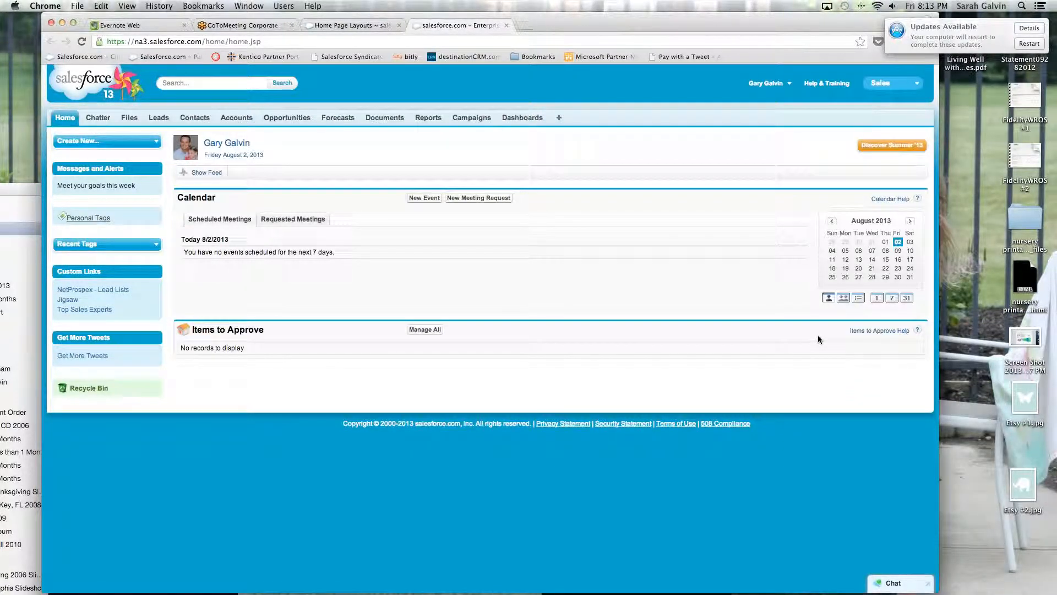
mouse_move(447, 374)
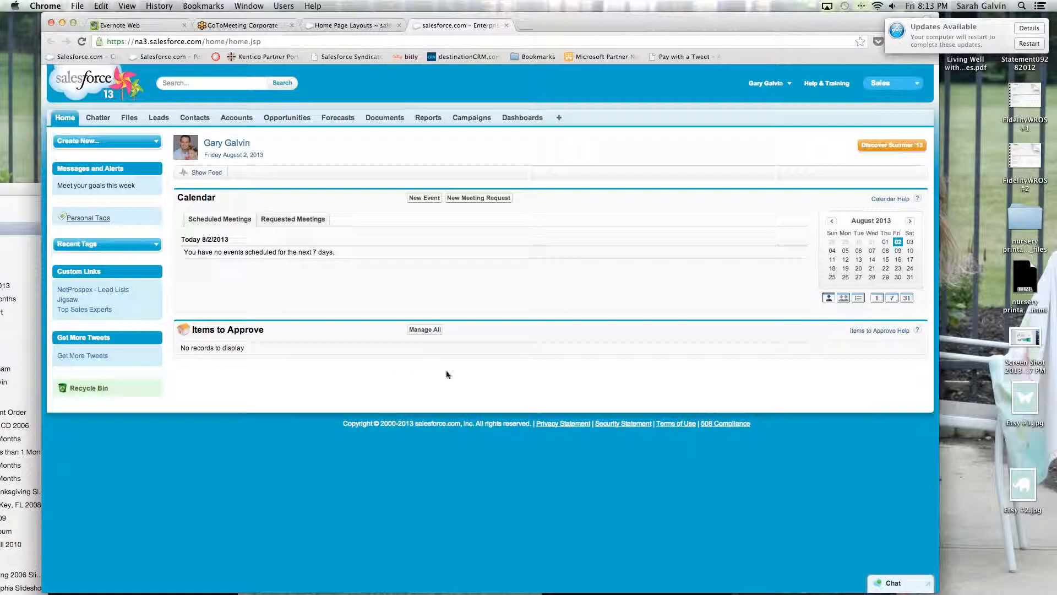
mouse_move(340, 409)
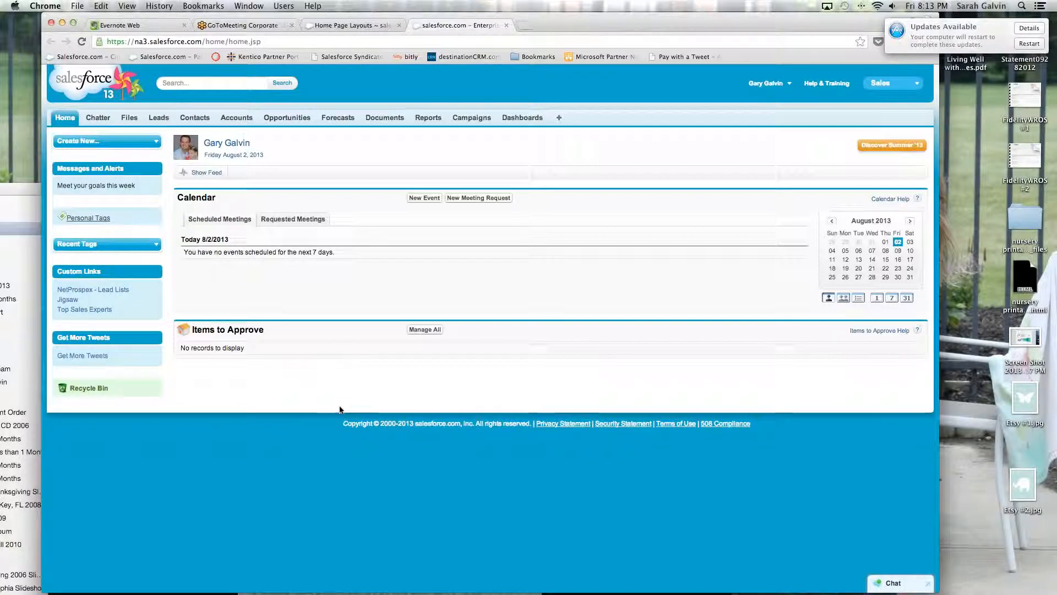